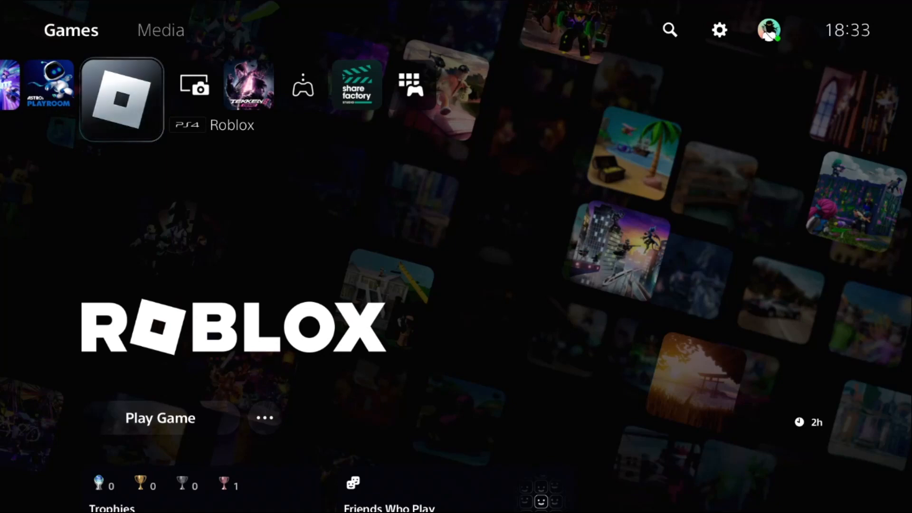
mouse_move(719, 30)
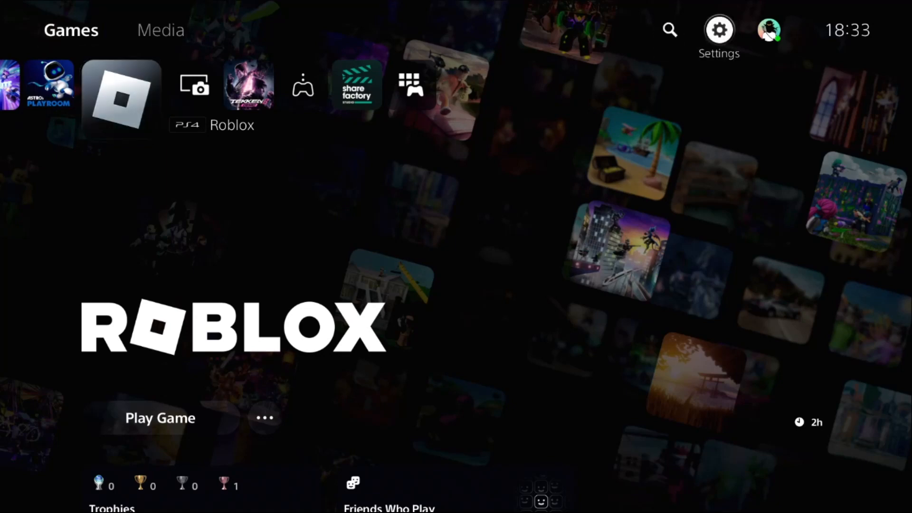
- Test the internet connection from the Network settings
click(719, 30)
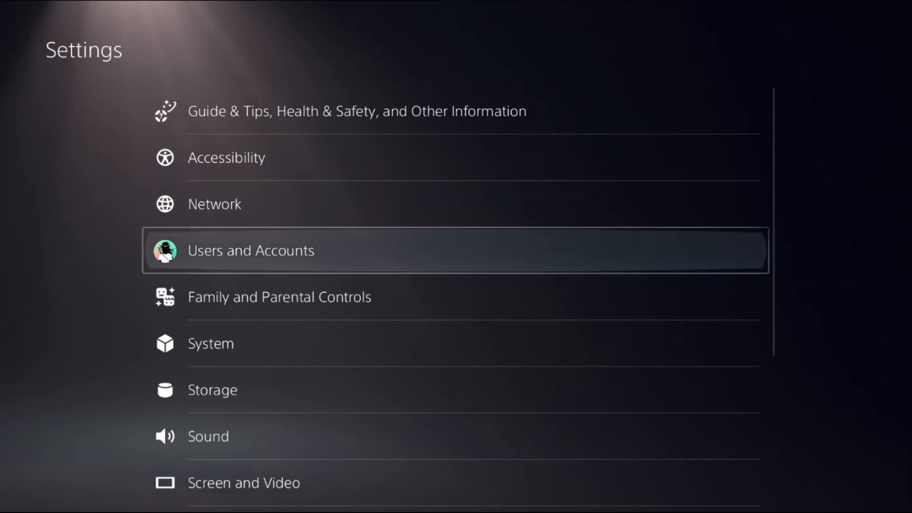
click(214, 204)
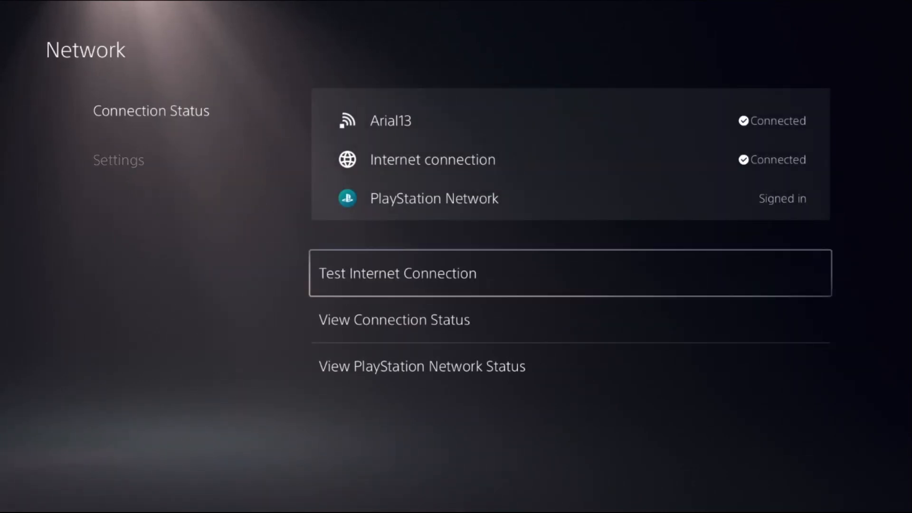
click(422, 366)
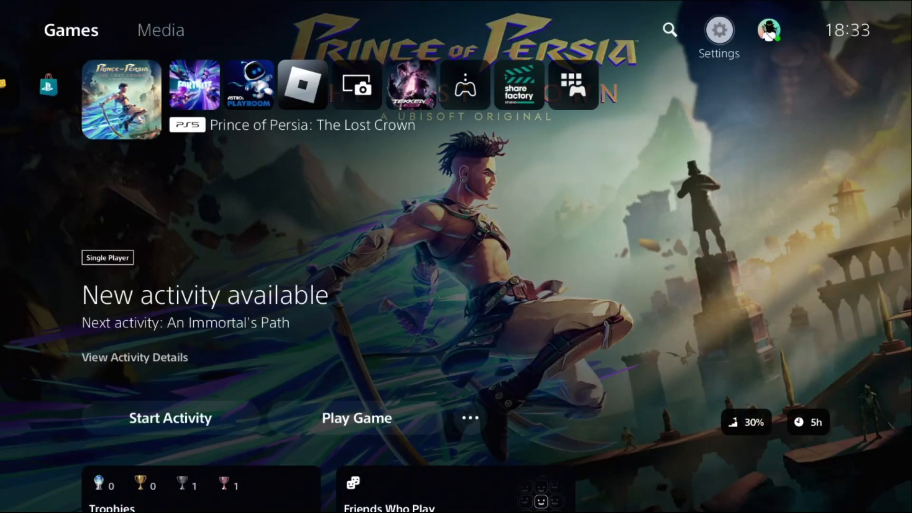
- Restore licenses from Users and Accounts > Other > Restore Licenses
click(719, 29)
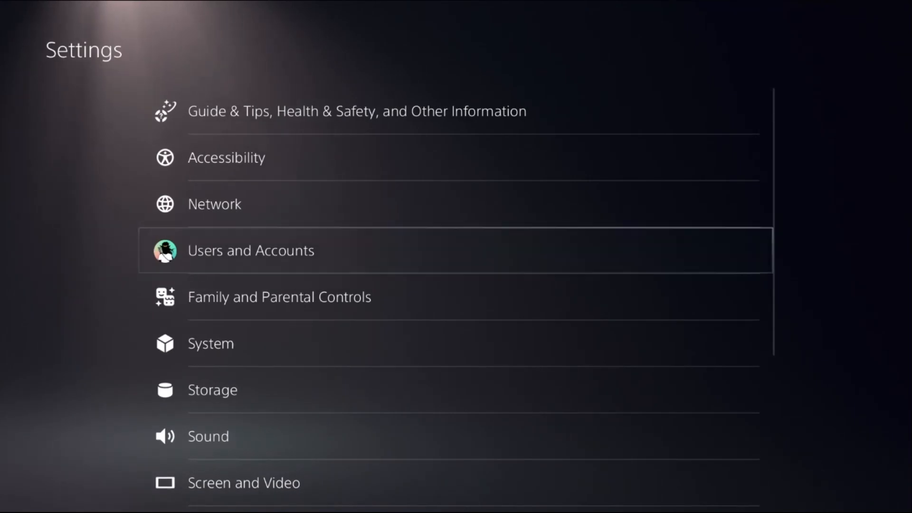
click(251, 250)
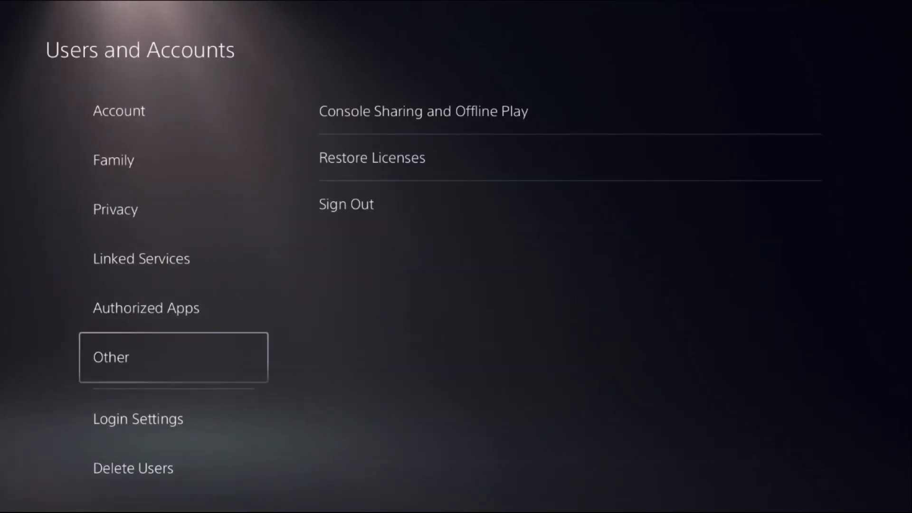
click(371, 158)
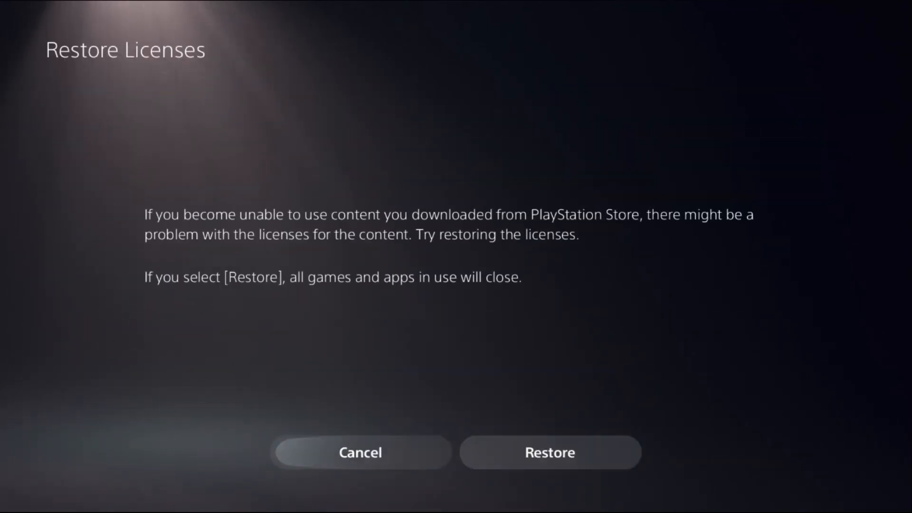
click(359, 453)
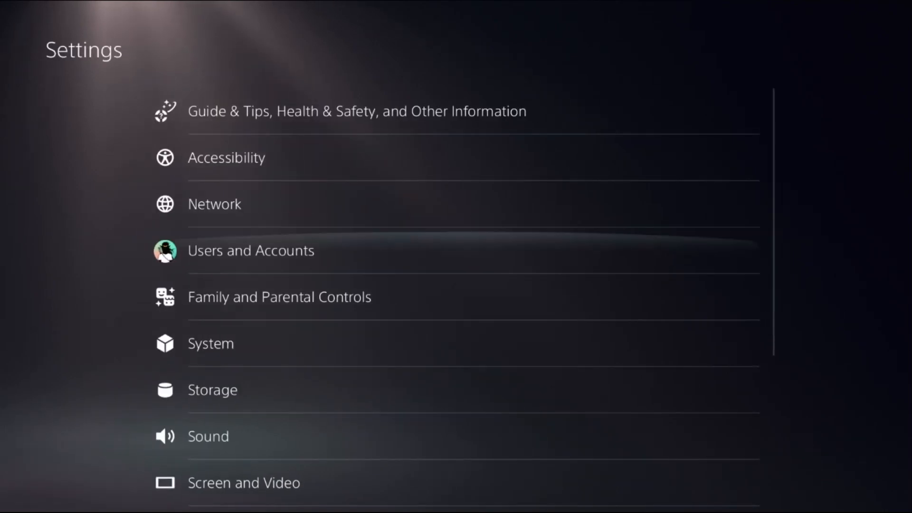
- Reach the advanced settings of the Arial13 Wi-Fi via Set Up Internet Connection
click(214, 204)
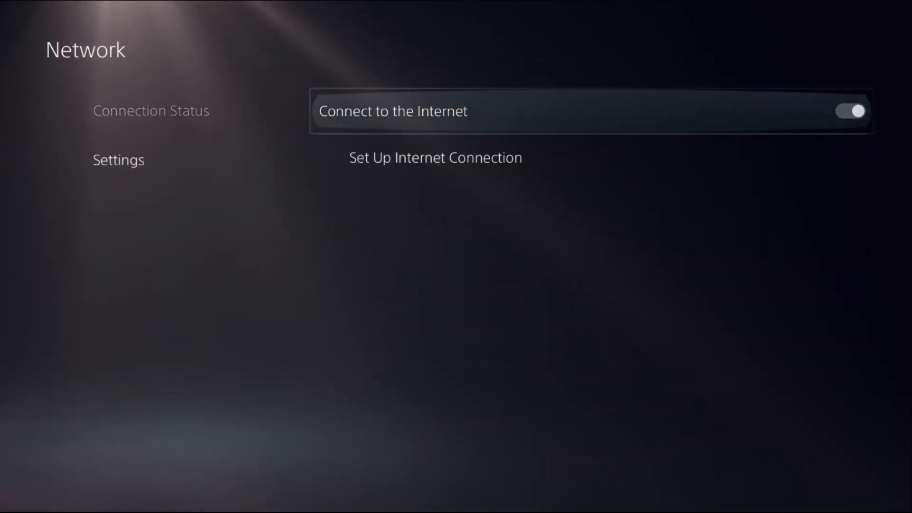
click(435, 158)
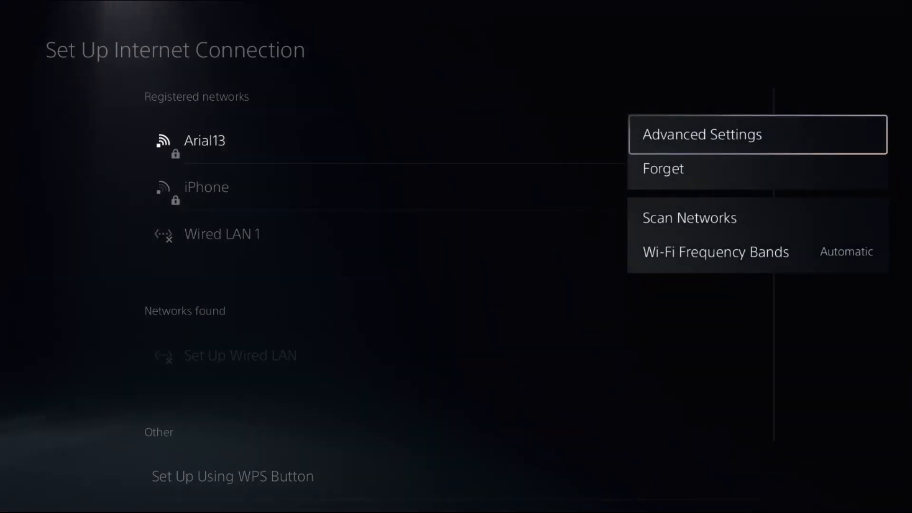
click(716, 252)
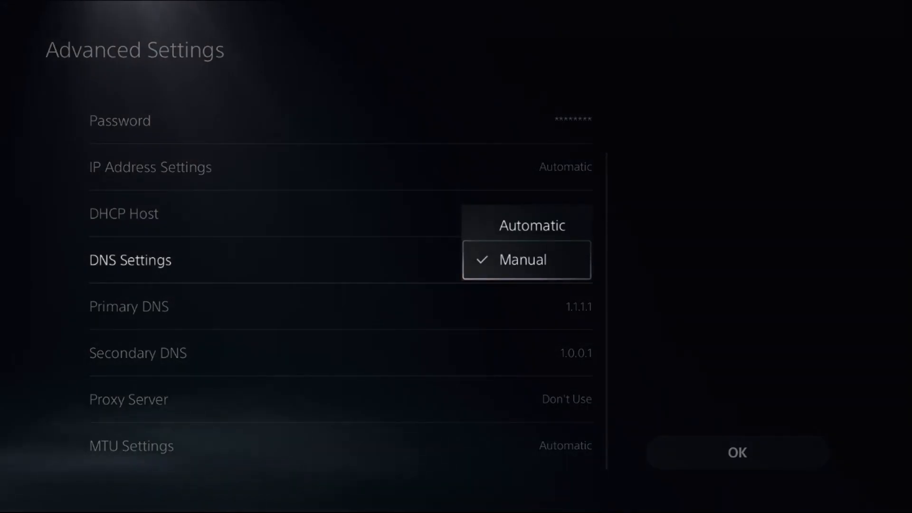
- Set DNS to Manual with primary 1.1.1.1 and secondary 1.0.0.1 and confirm
click(521, 259)
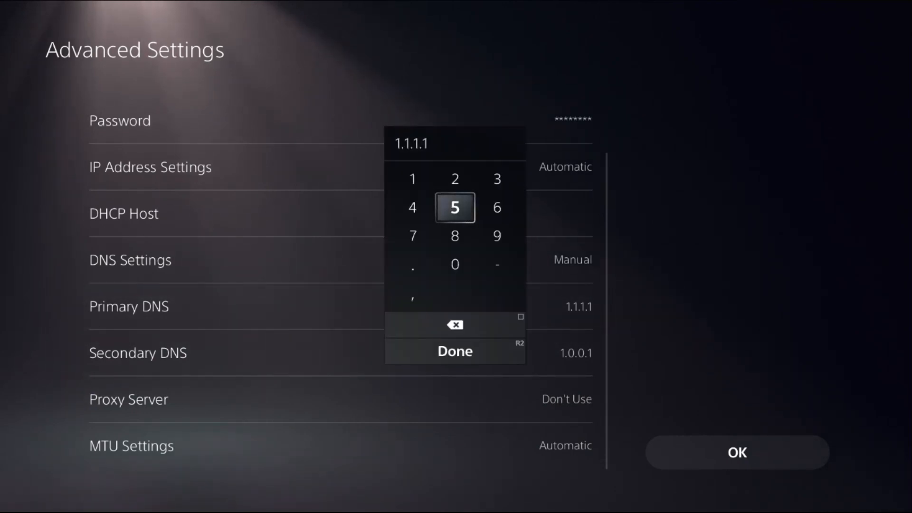
click(455, 350)
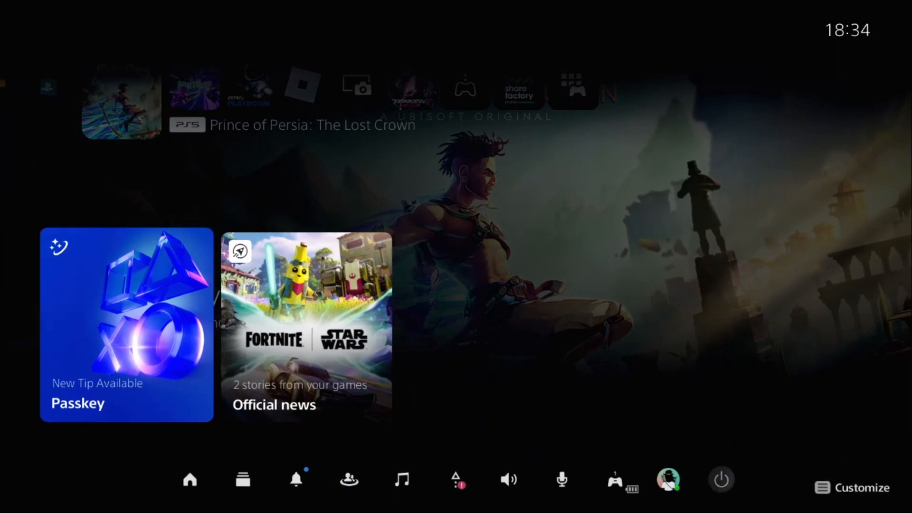
mouse_move(722, 479)
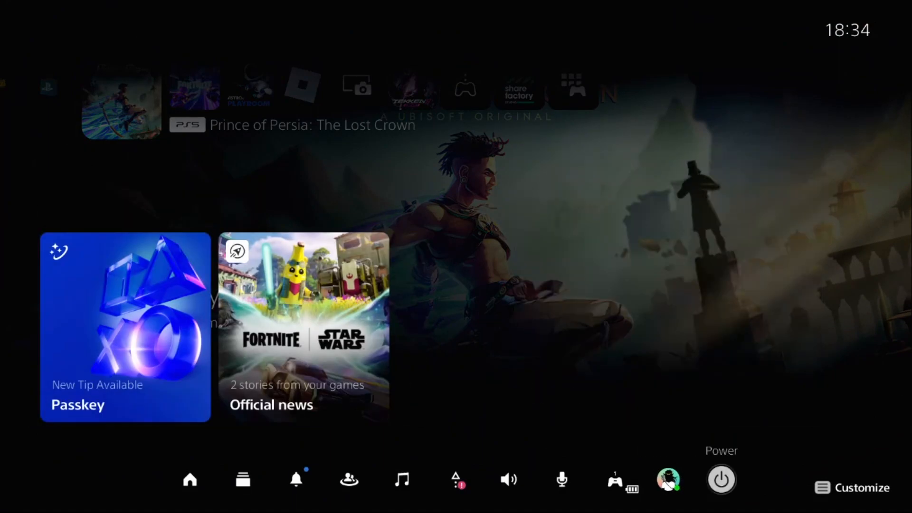
- Choose Restart PS5 from the Control Center power options
click(720, 479)
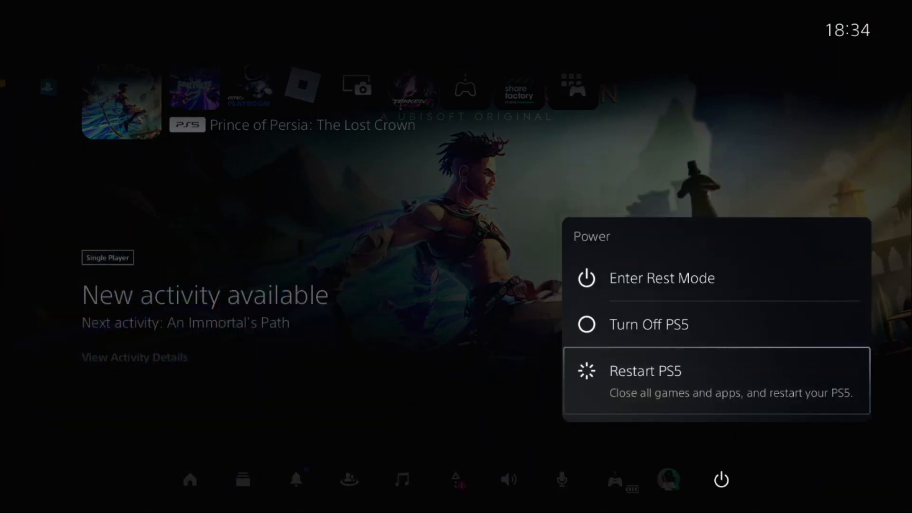